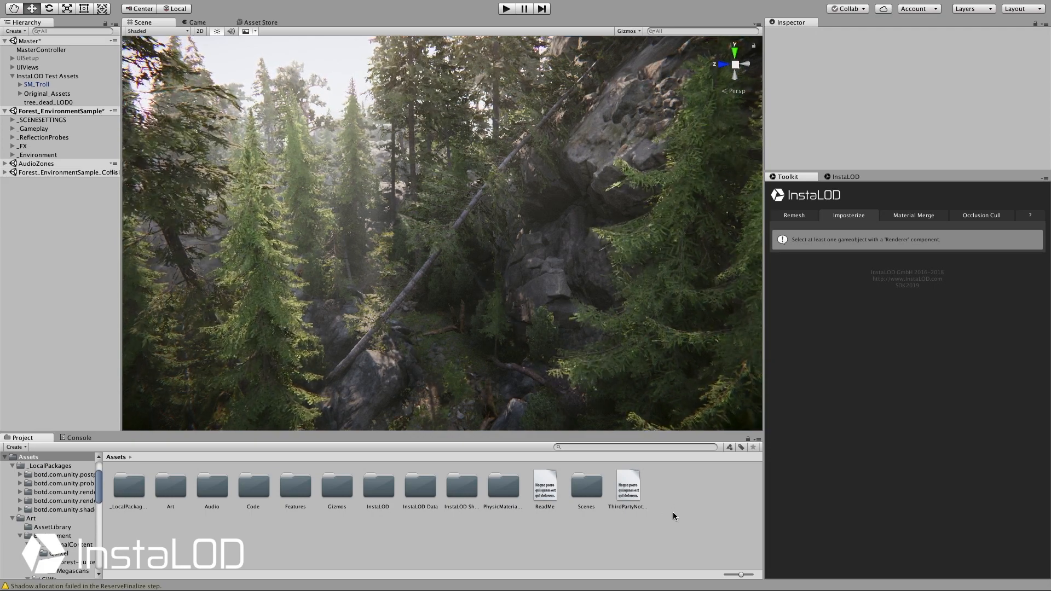
Select tree_dead_LOD0 so InstaLOD Imposterize lists its textures and bake settings
{"action": "left_click", "coordinate": [48, 102]}
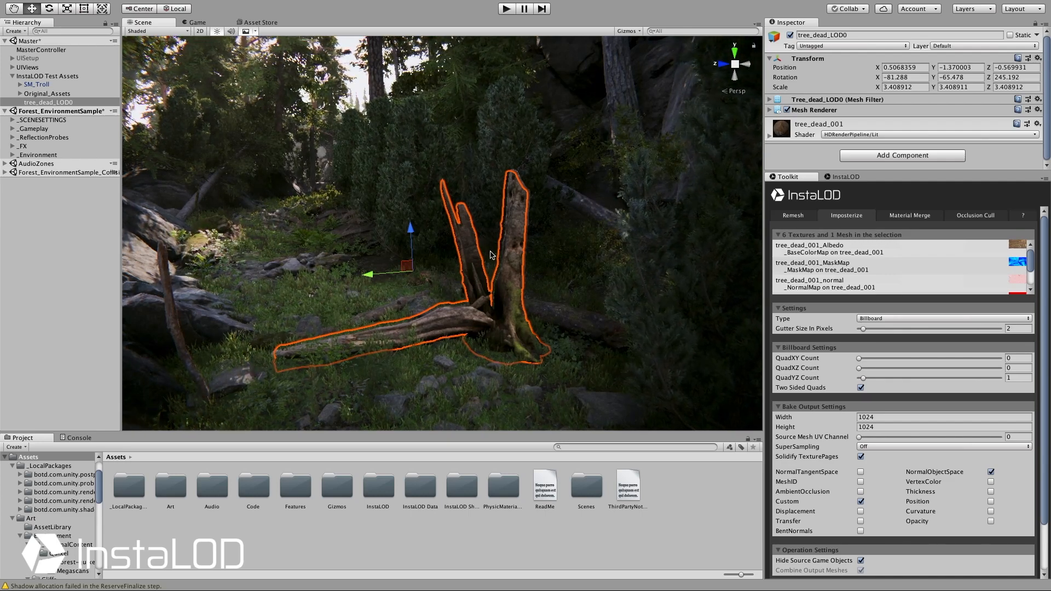
{"action": "left_click", "coordinate": [499, 314]}
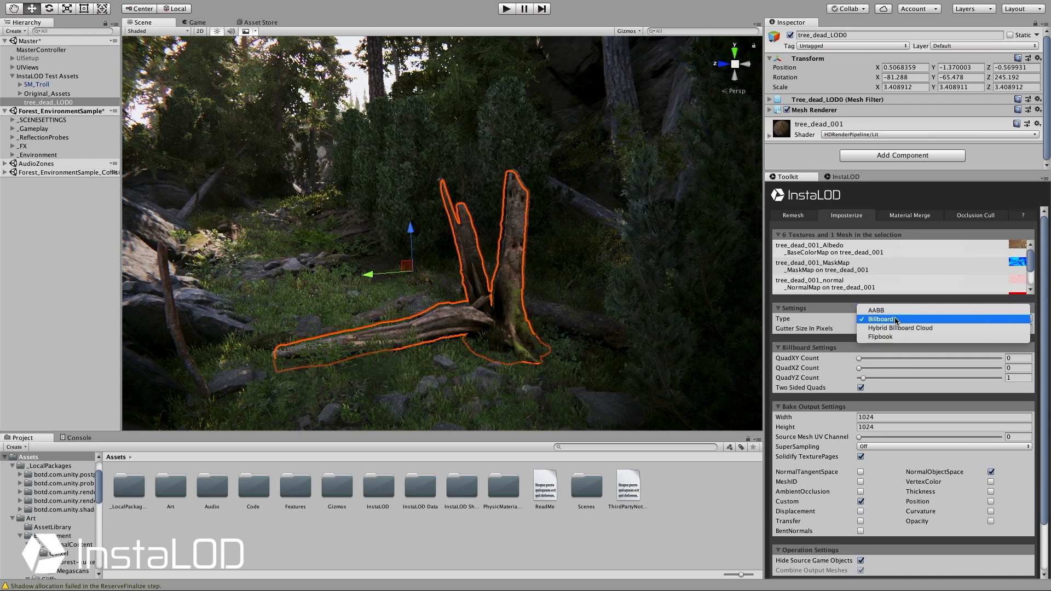
{"action": "mouse_move", "coordinate": [899, 328]}
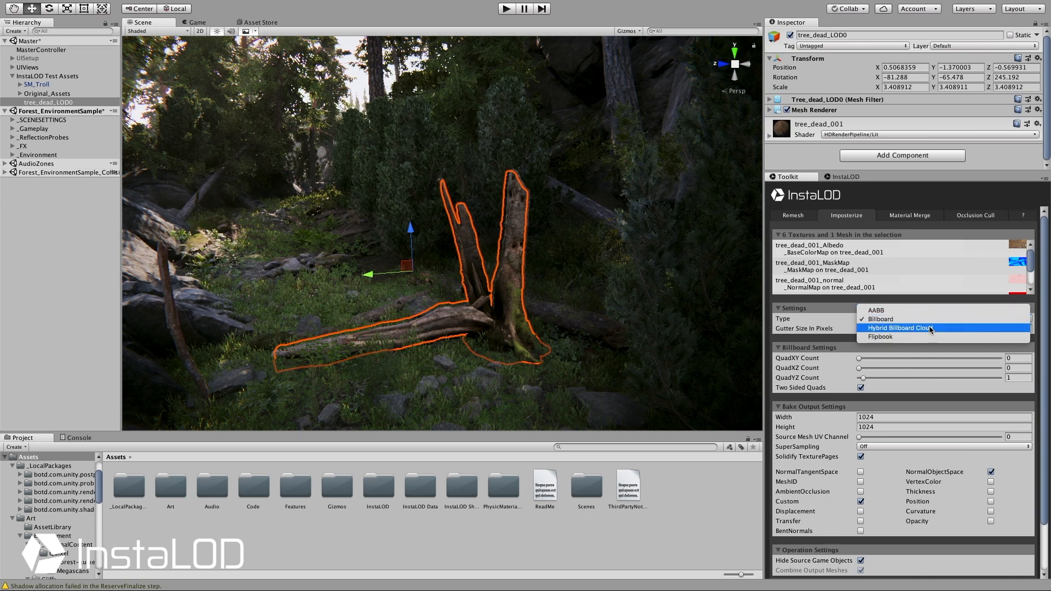
{"action": "mouse_move", "coordinate": [931, 329]}
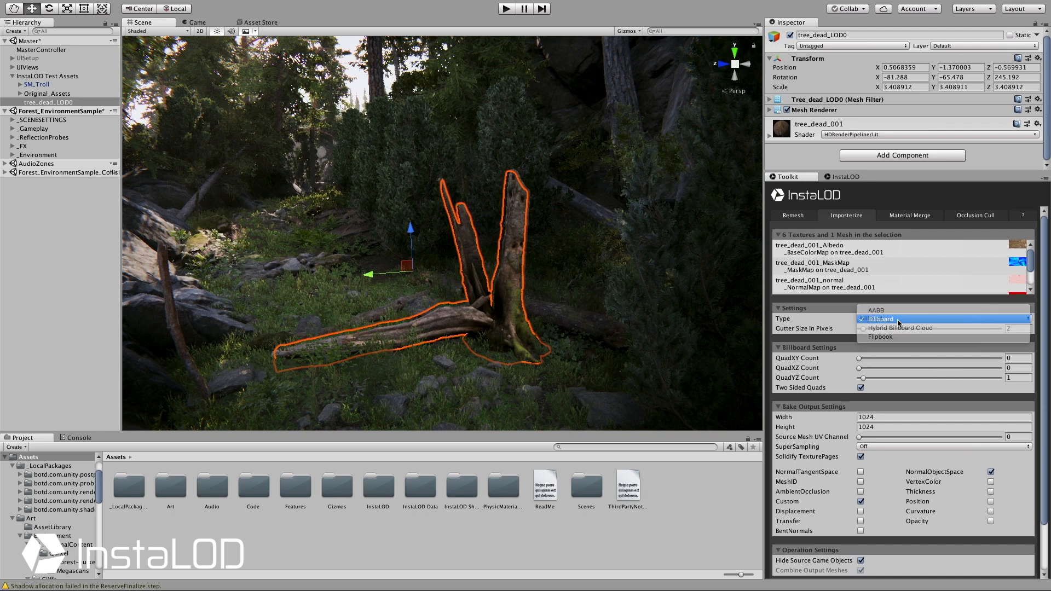
{"action": "left_click", "coordinate": [880, 318]}
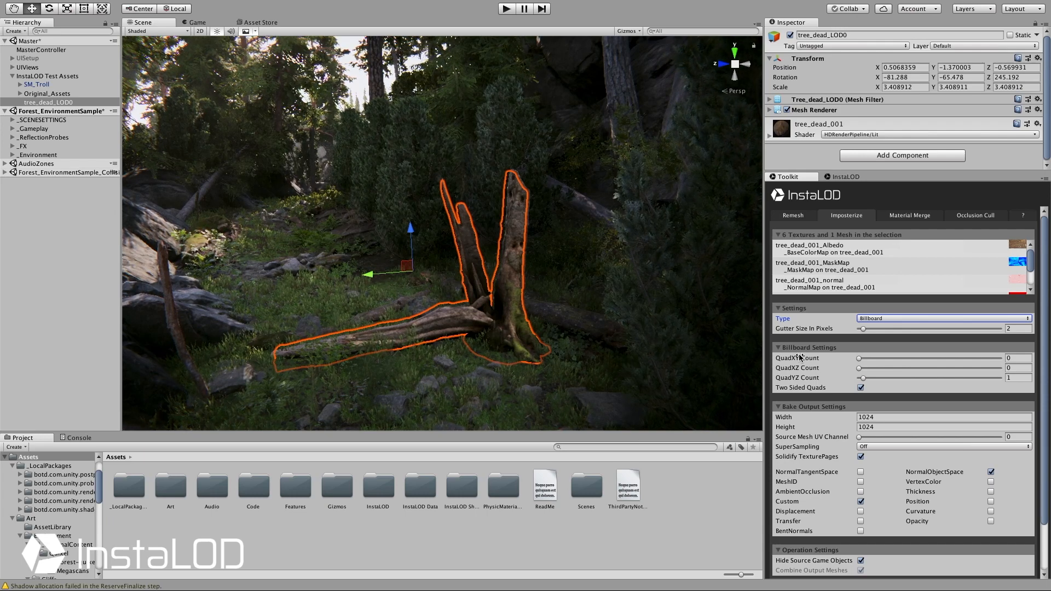
{"action": "mouse_move", "coordinate": [797, 357]}
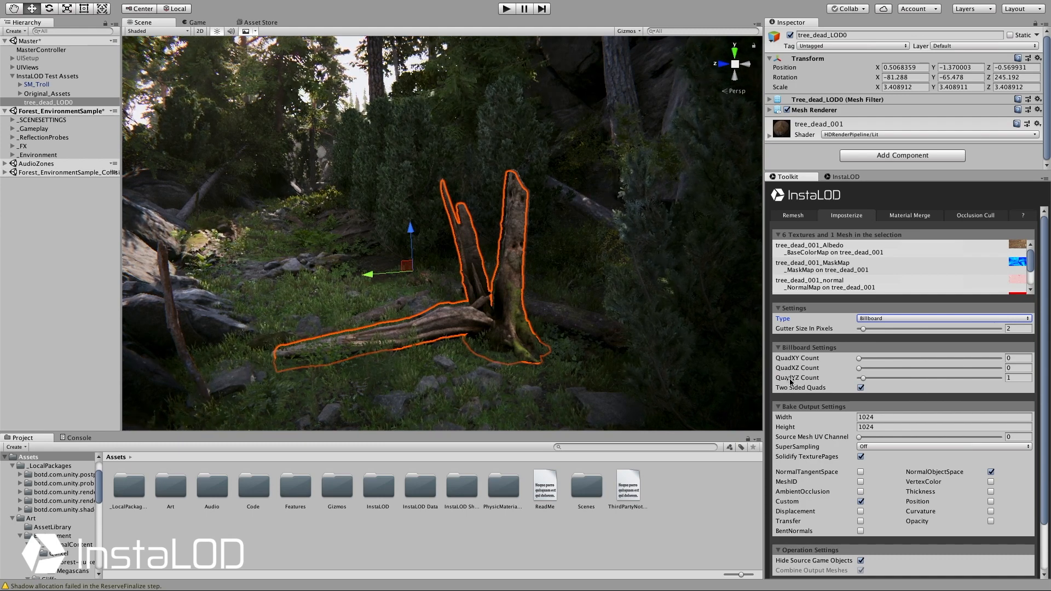
{"action": "mouse_move", "coordinate": [796, 377]}
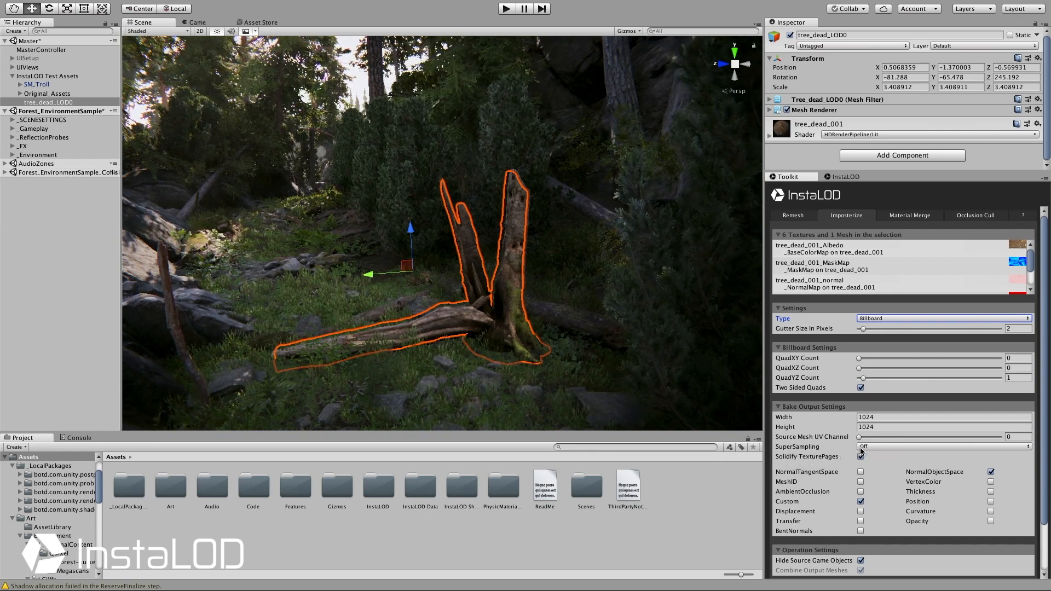
{"action": "left_click", "coordinate": [860, 456]}
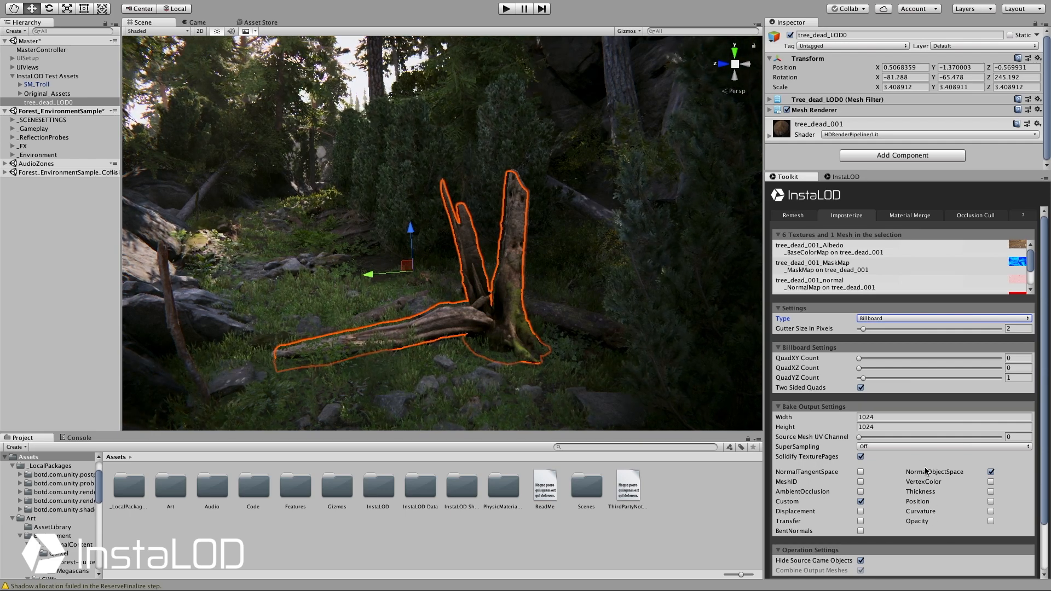
{"action": "mouse_move", "coordinate": [788, 501]}
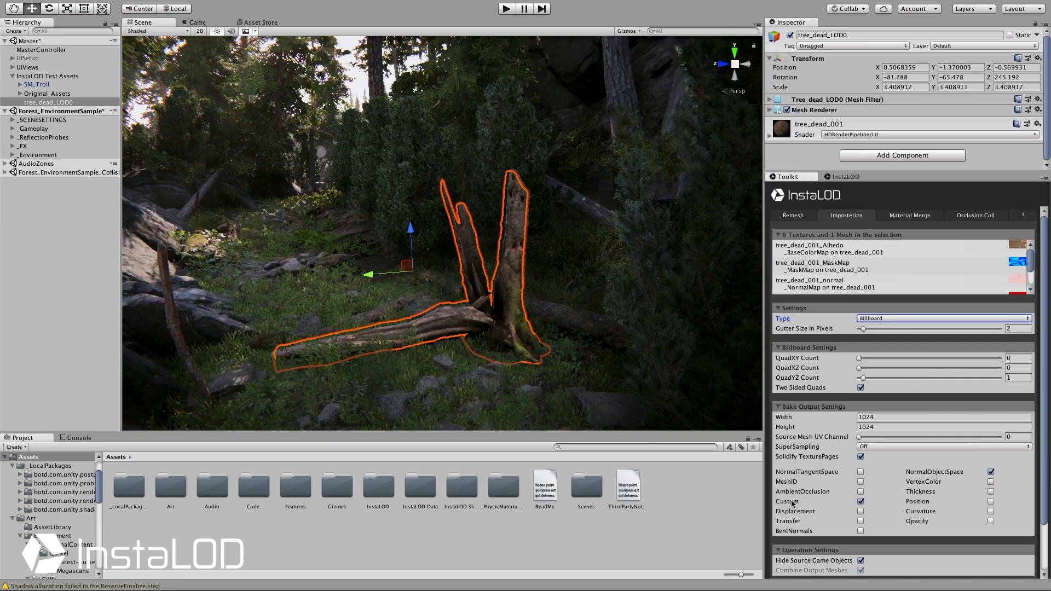
{"action": "mouse_move", "coordinate": [785, 501]}
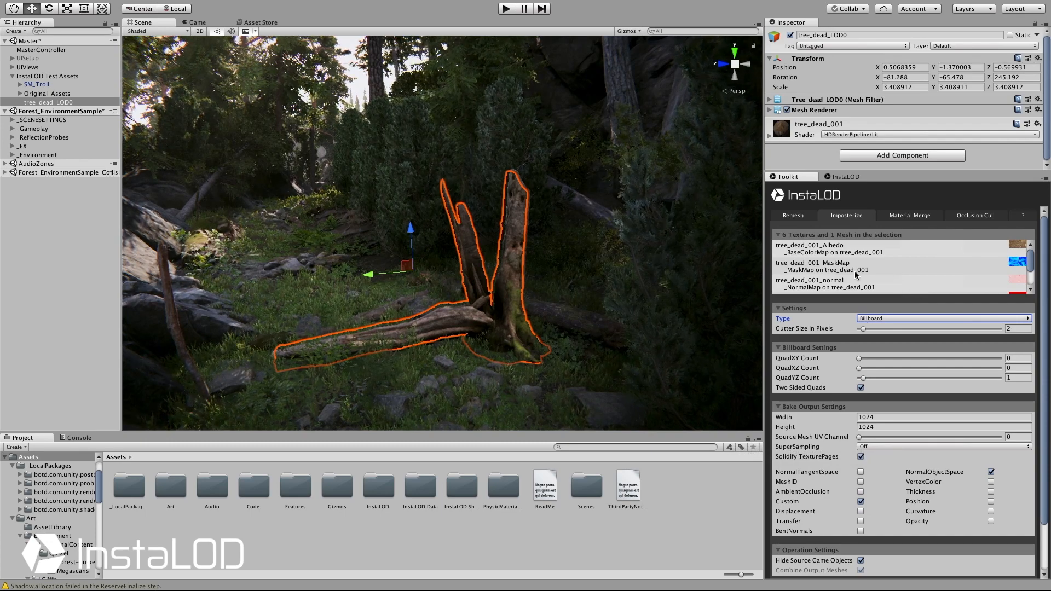
Run 'Imposterize 1 game objects' to bake the dead tree into a billboard
{"action": "scroll", "scroll_direction": "down", "scroll_amount": 3}
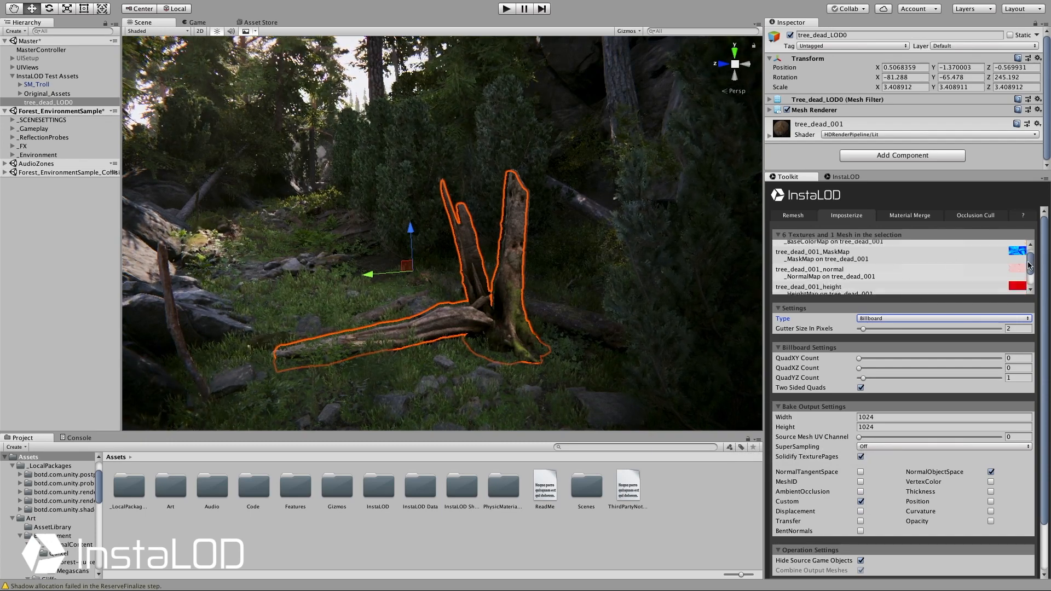
{"action": "scroll", "scroll_direction": "down", "scroll_amount": 3}
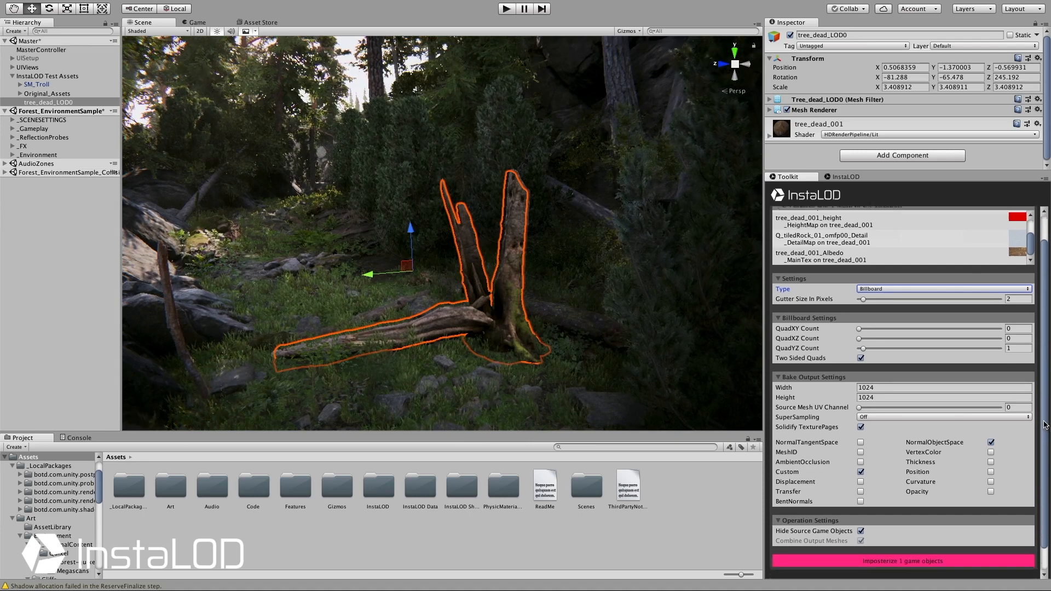
{"action": "scroll", "scroll_direction": "down", "scroll_amount": 3}
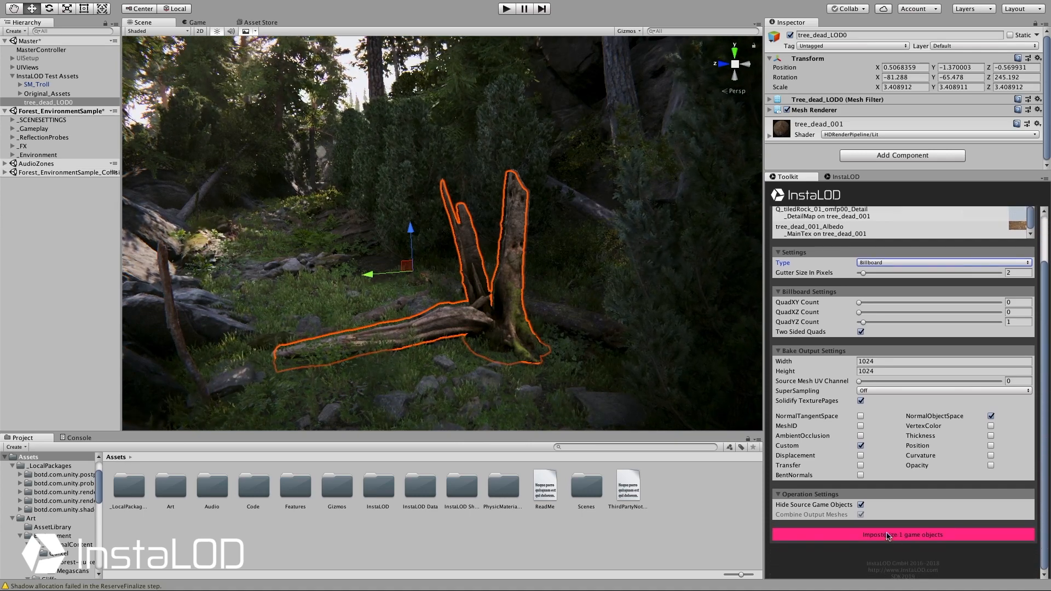
{"action": "left_click", "coordinate": [901, 534]}
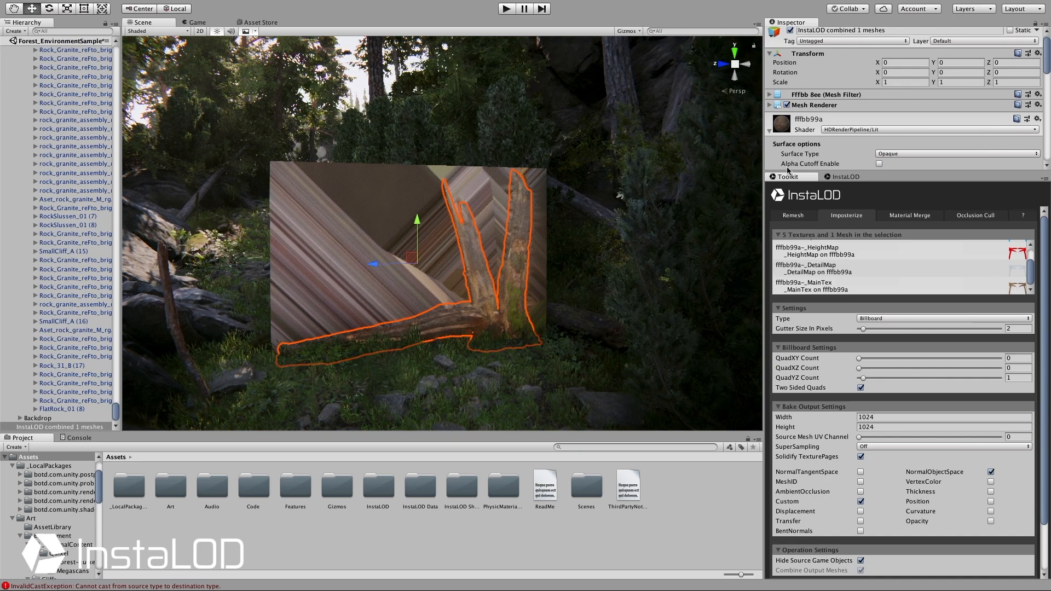
Enable Alpha Cutoff on the imposter material's surface options
{"action": "left_click", "coordinate": [878, 164]}
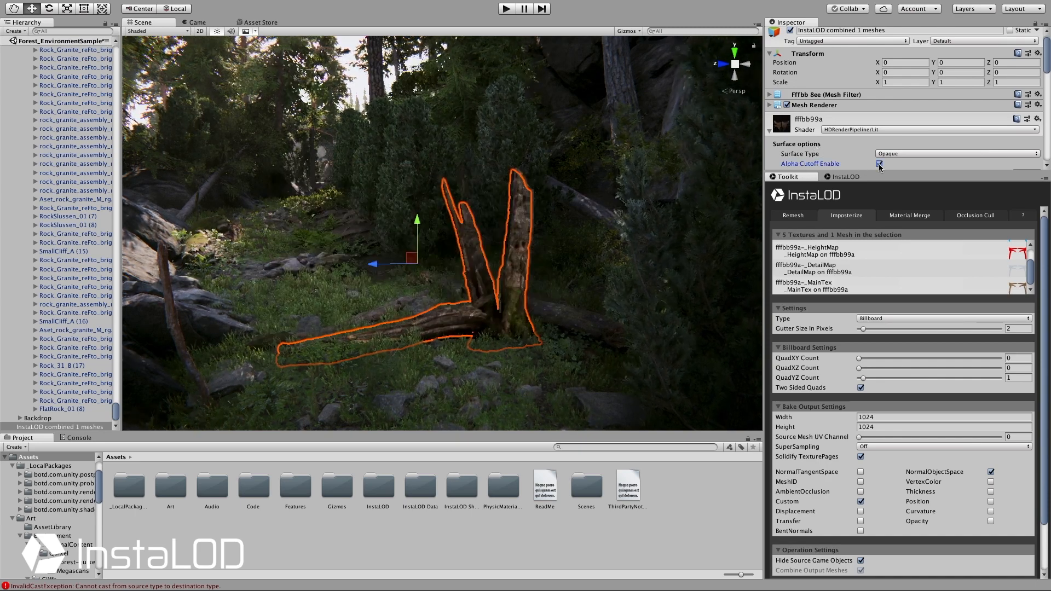
{"action": "left_click", "coordinate": [878, 164]}
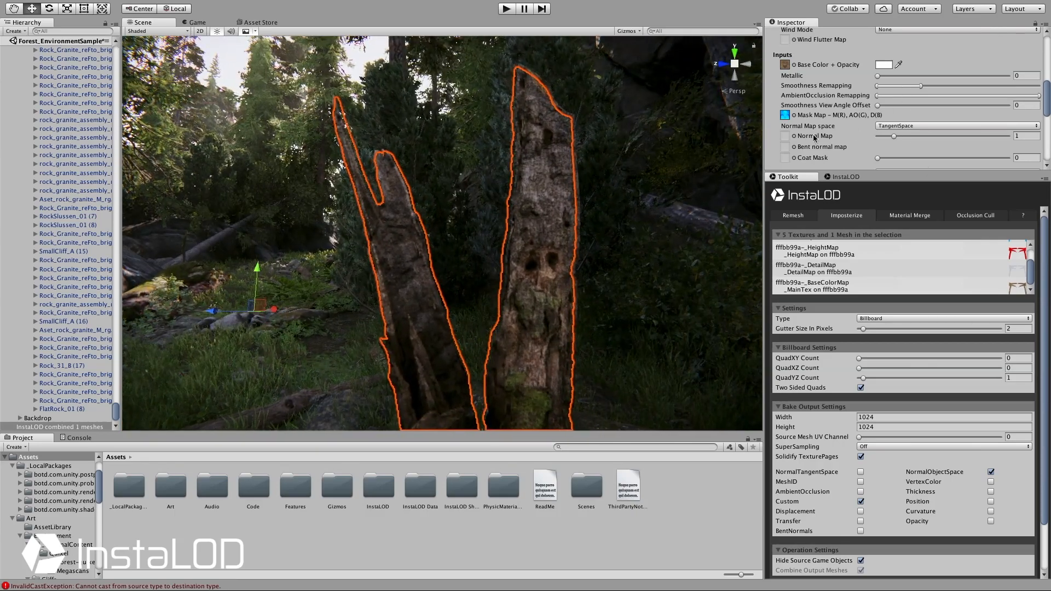
Change the imposter material's Normal Map space from TangentSpace to ObjectSpace
{"action": "left_click", "coordinate": [955, 126]}
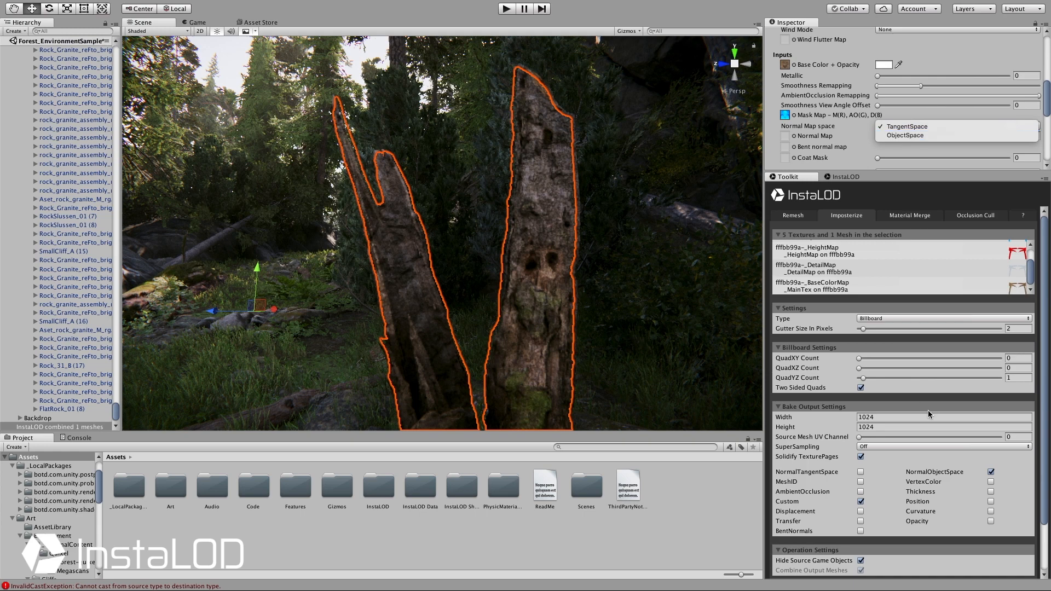
{"action": "mouse_move", "coordinate": [904, 135]}
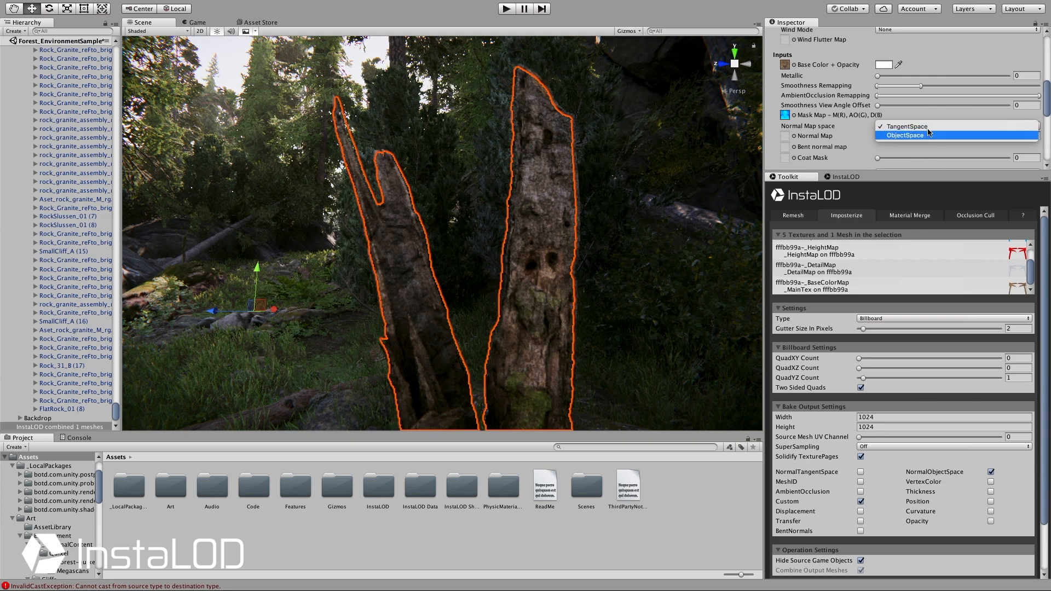
{"action": "left_click", "coordinate": [903, 134]}
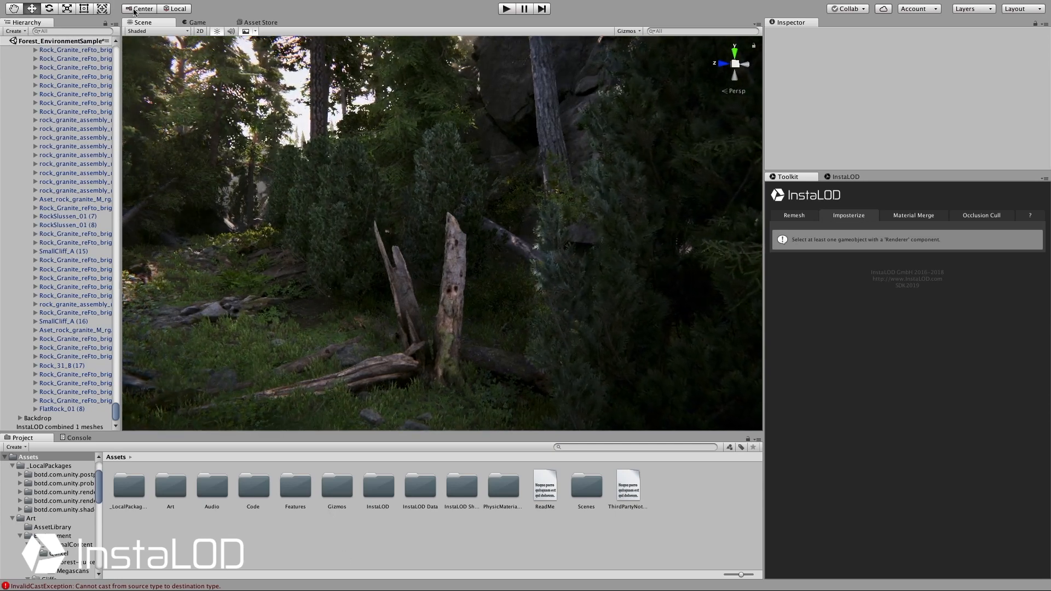
Add a Point Light from the GameObject > Light menu
{"action": "left_click", "coordinate": [160, 6]}
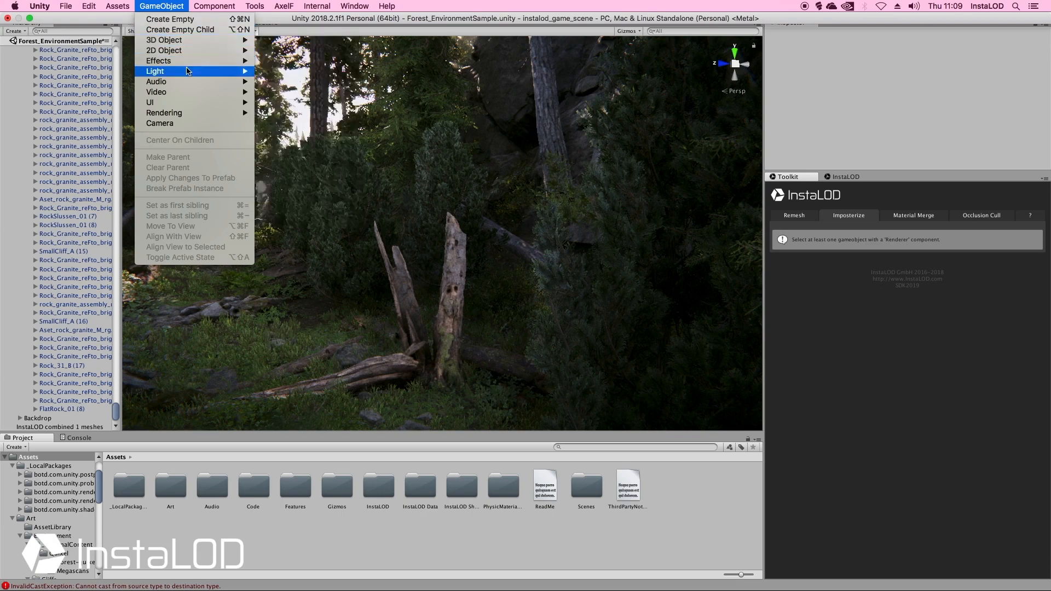
{"action": "left_click", "coordinate": [164, 80]}
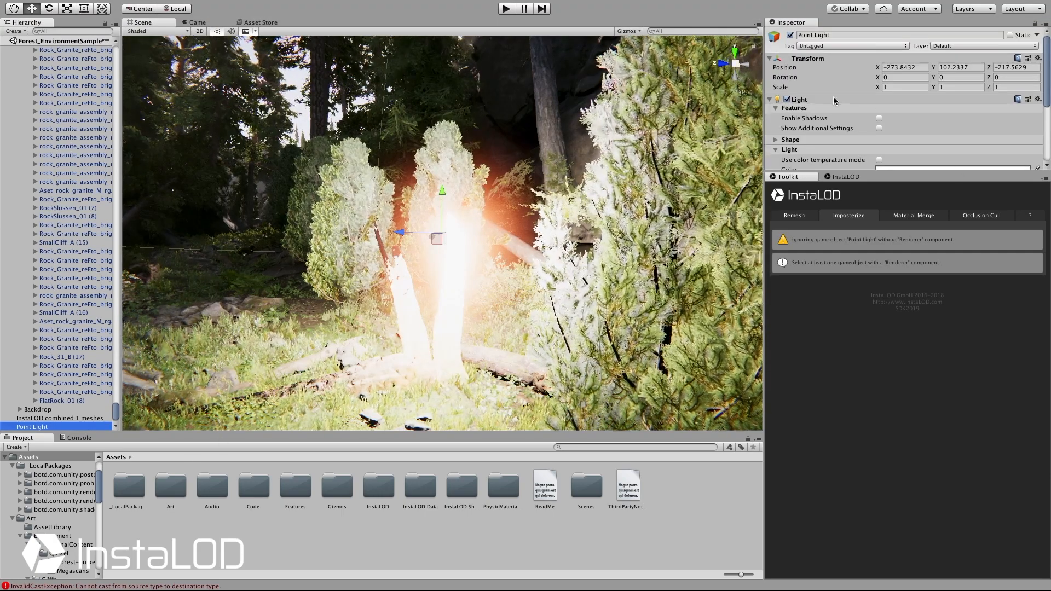